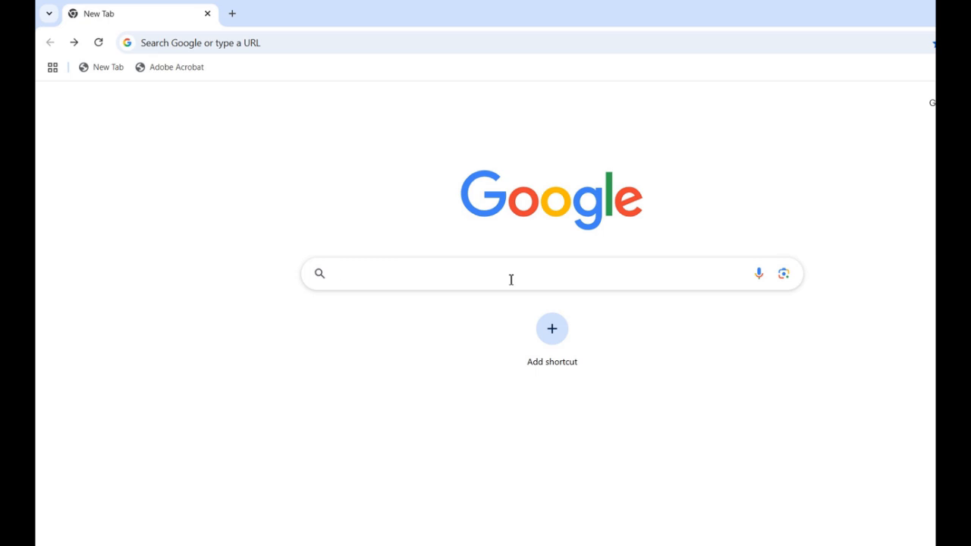
- Search Google for 'java oracle' and go to Oracle's Java Software result
text(java oracle)
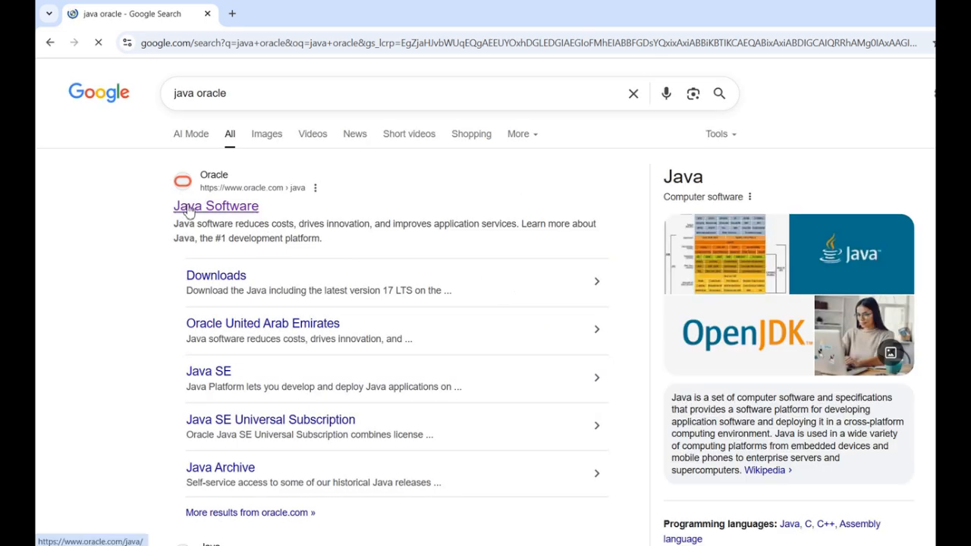
click(215, 206)
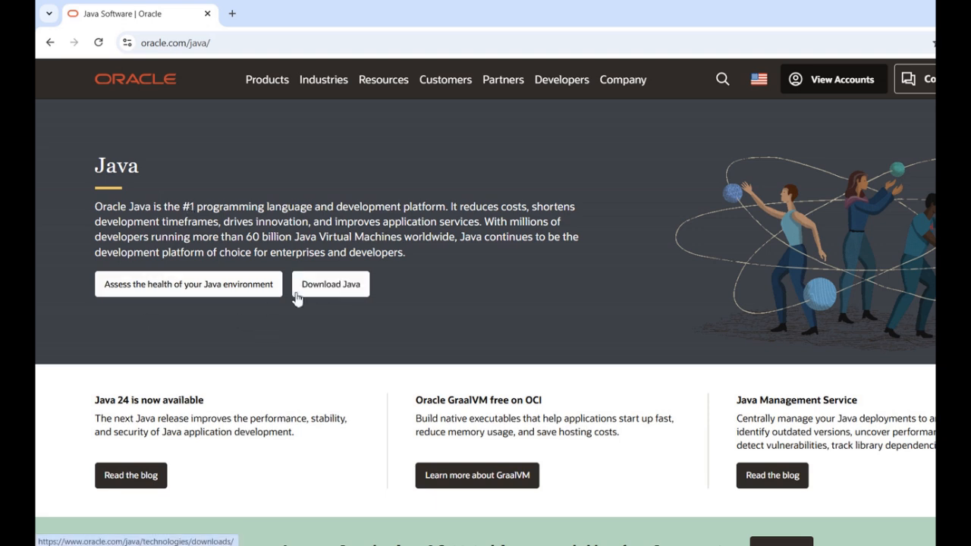
- Go to Download Java and bring the JDK 24 Development Kit section into view
click(331, 284)
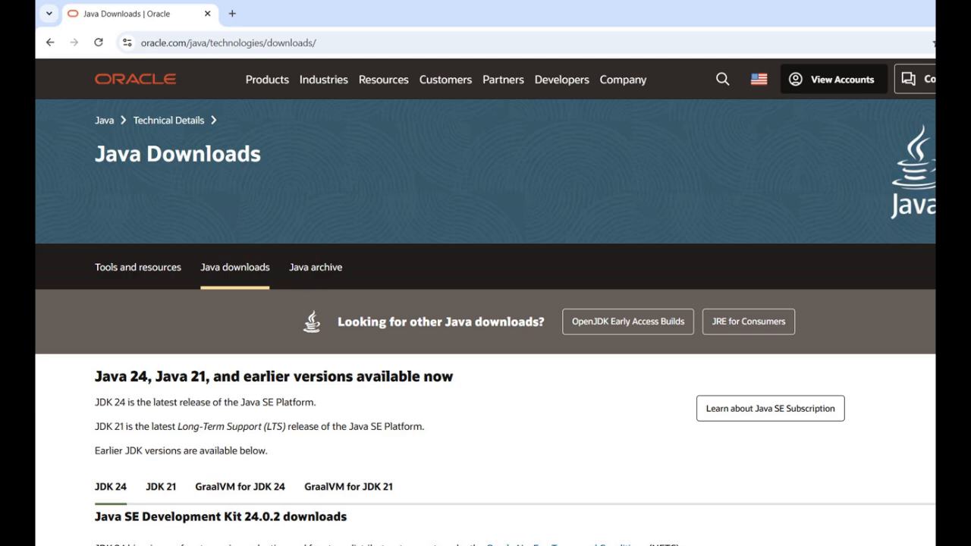
scroll(down, 3)
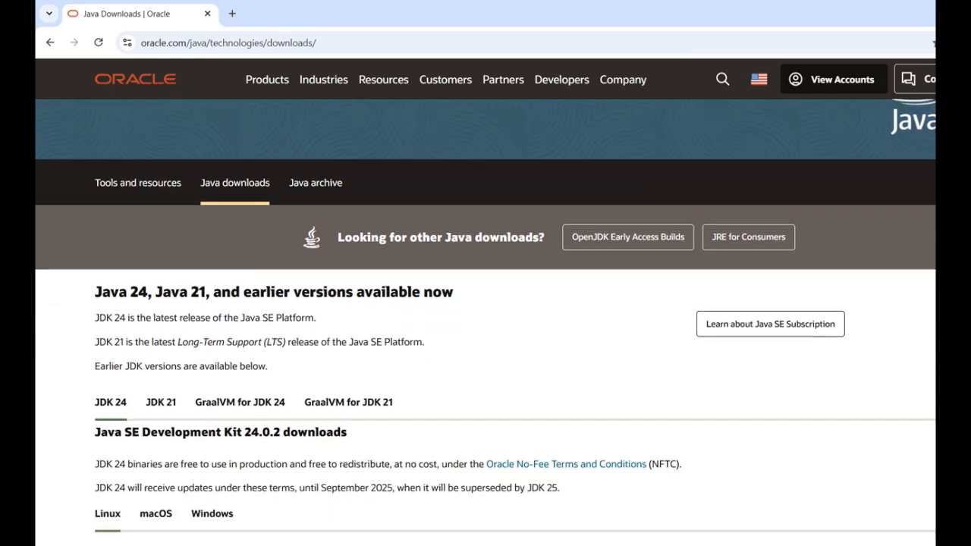
scroll(down, 3)
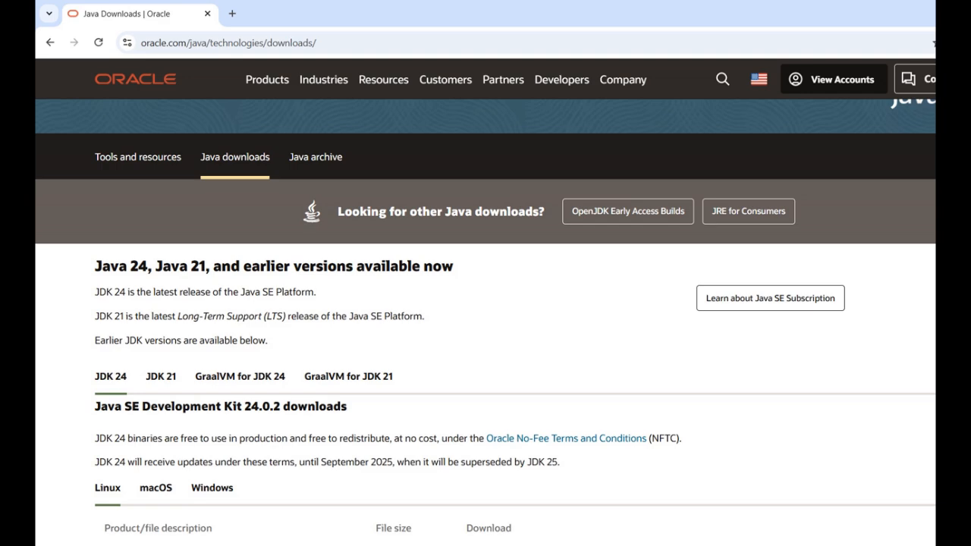
- Show the Windows downloads, then switch to the JDK 21 (21.0.8) installers
scroll(down, 3)
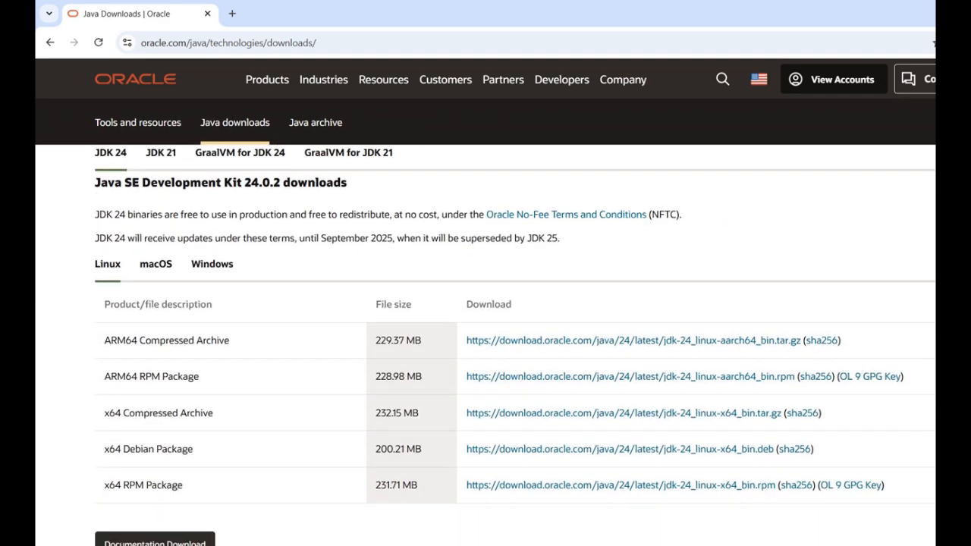
mouse_move(212, 264)
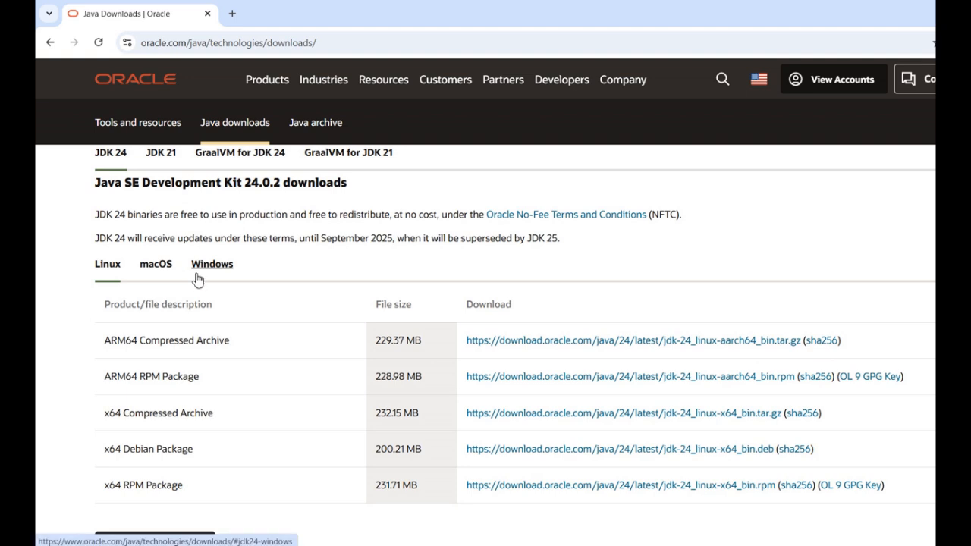
click(212, 264)
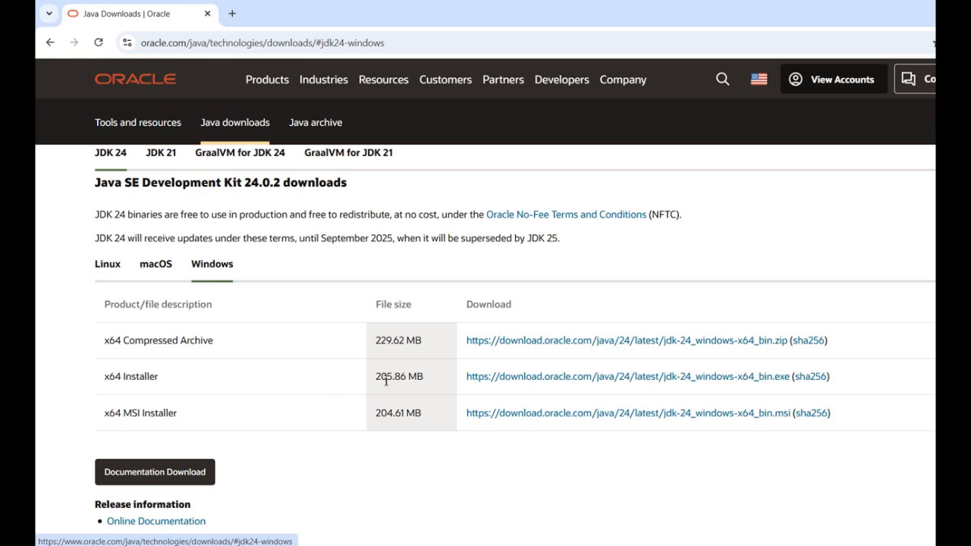
mouse_move(614, 391)
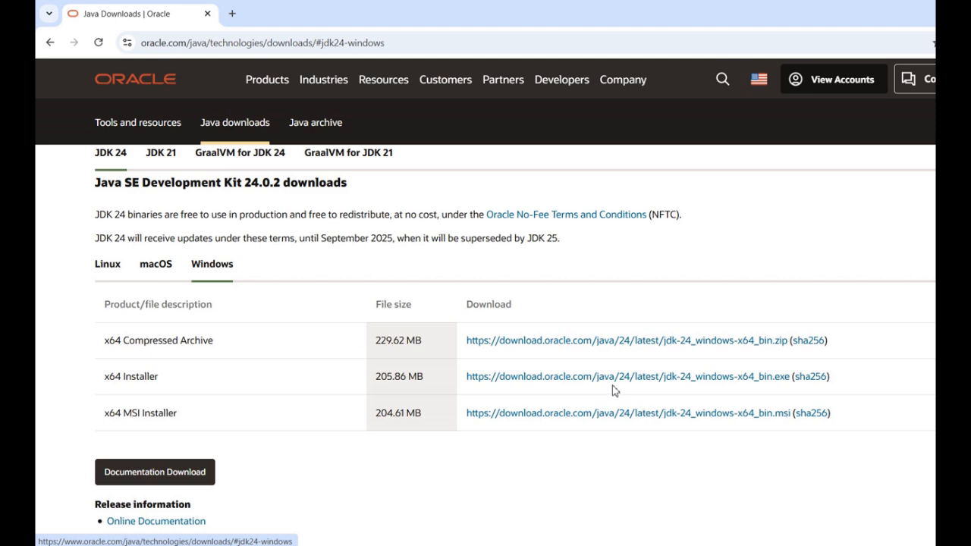
mouse_move(753, 150)
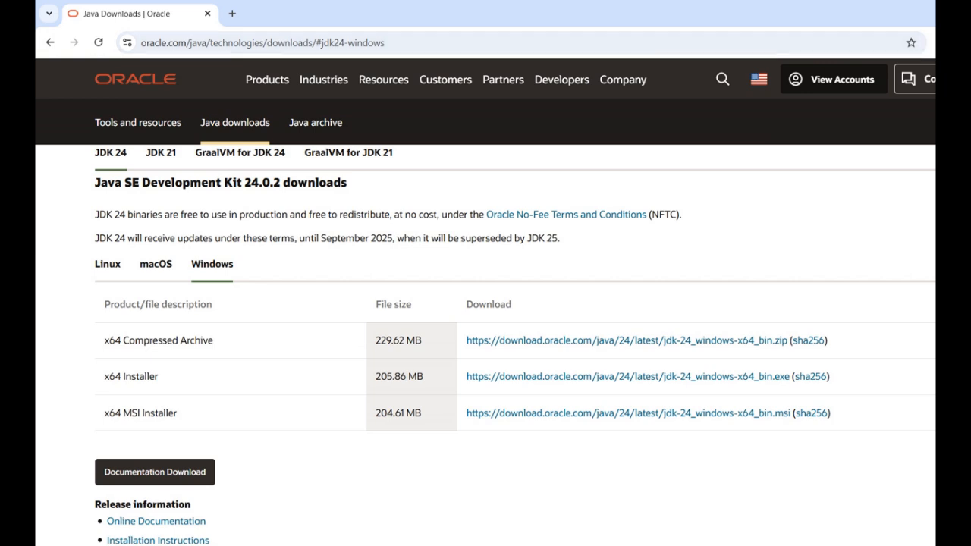
click(161, 152)
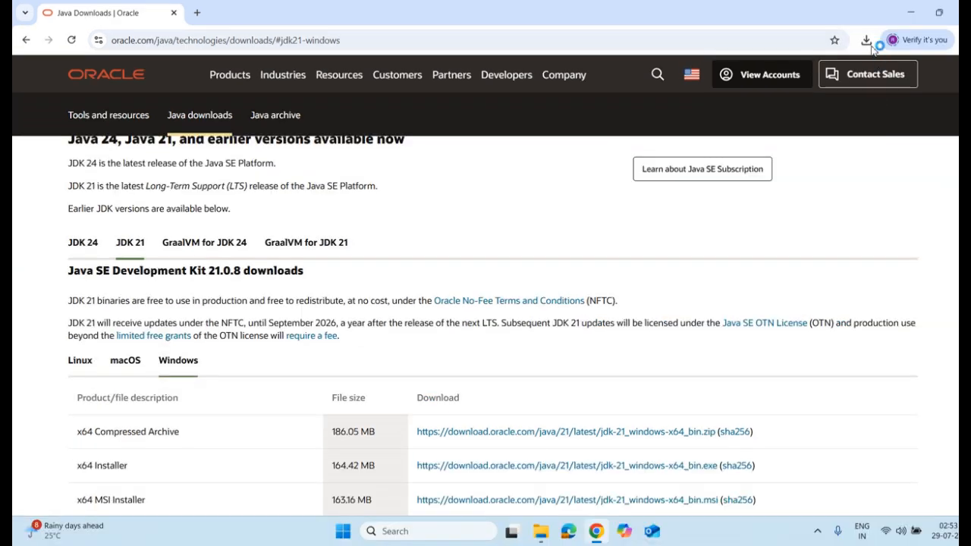
- Run jdk-21_windows-x64_bin.exe from Chrome's recent downloads list
click(868, 39)
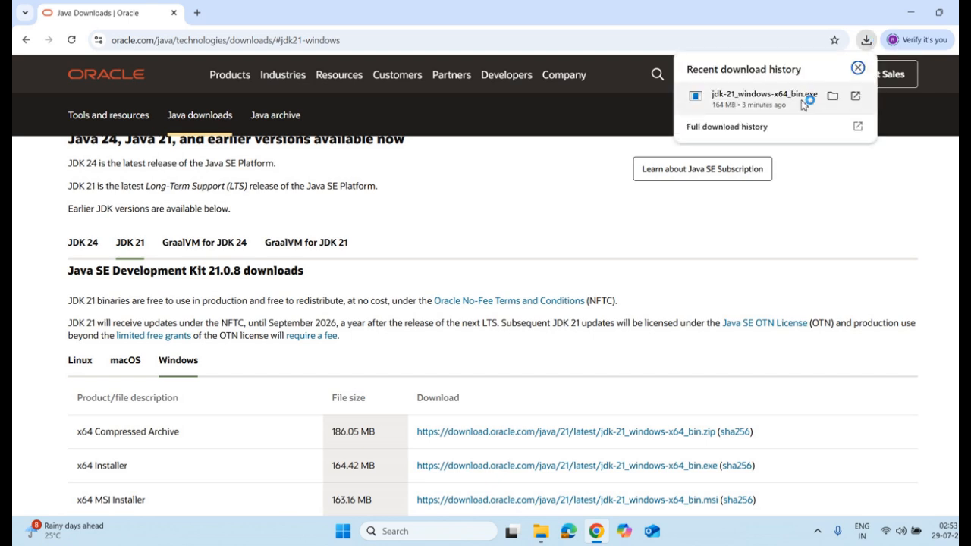
mouse_move(750, 112)
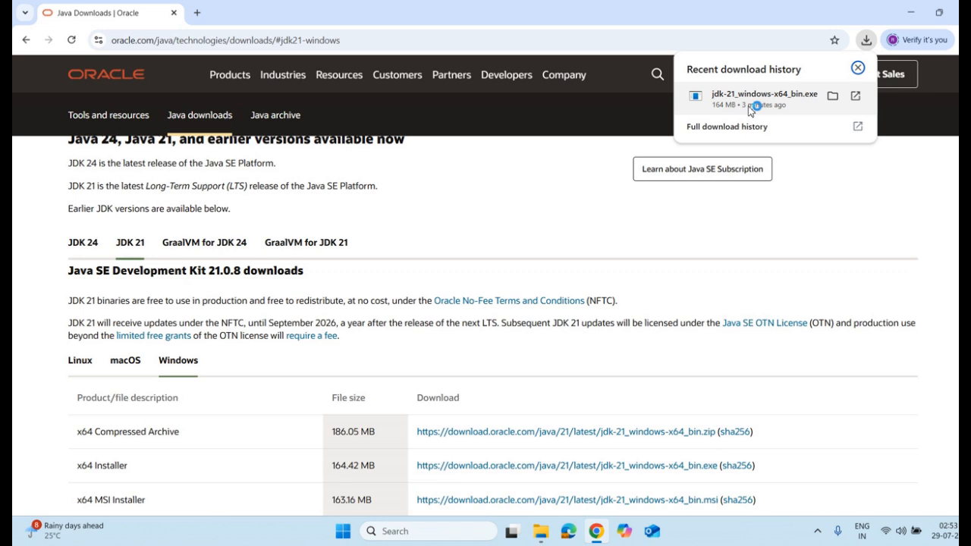
click(763, 94)
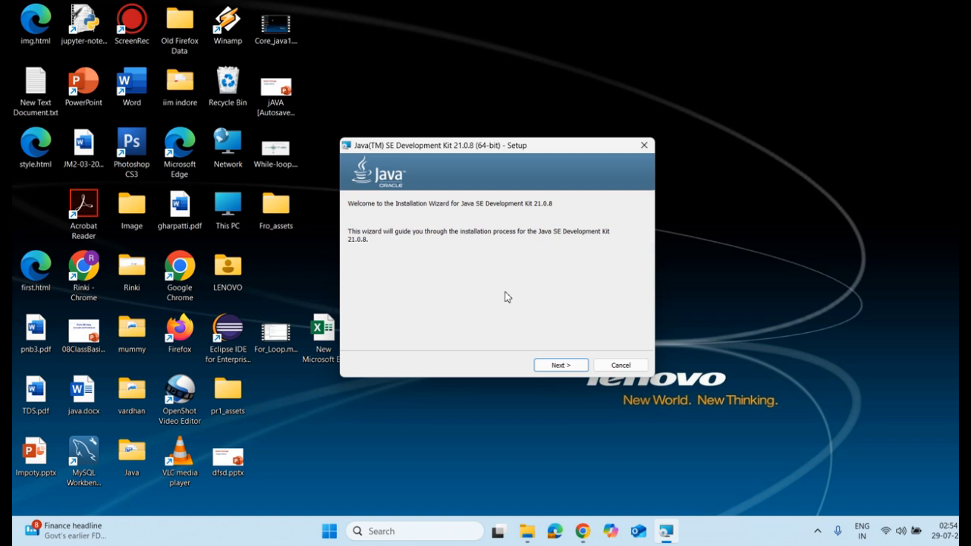
mouse_move(571, 454)
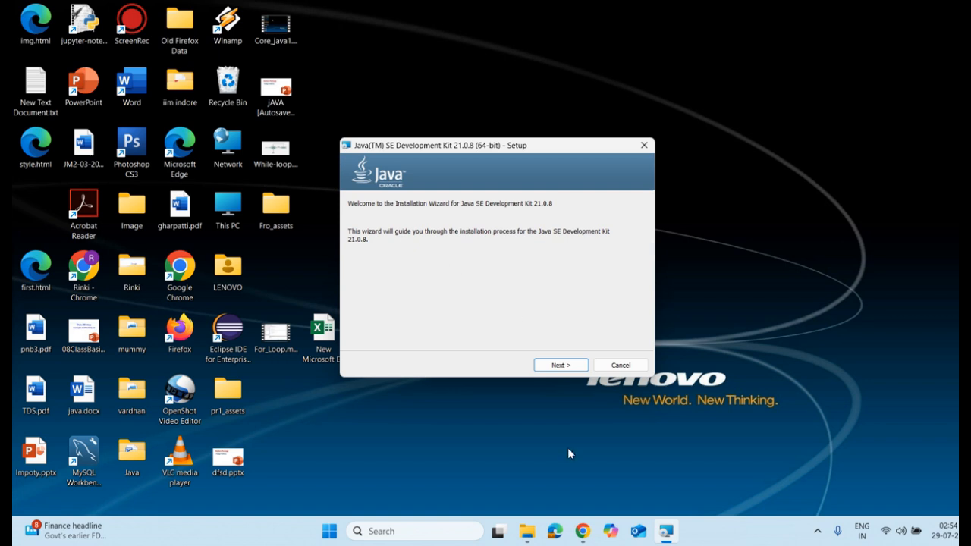
mouse_move(502, 277)
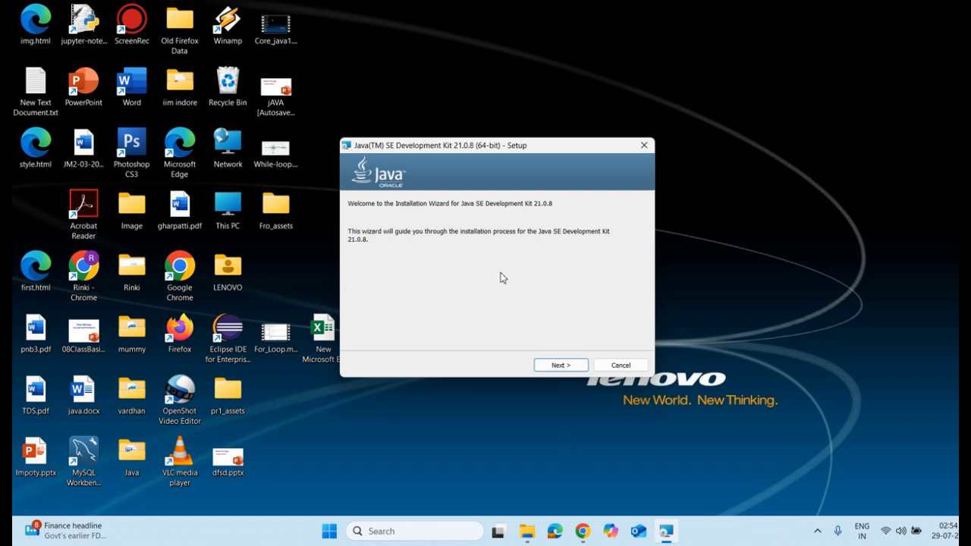
mouse_move(561, 370)
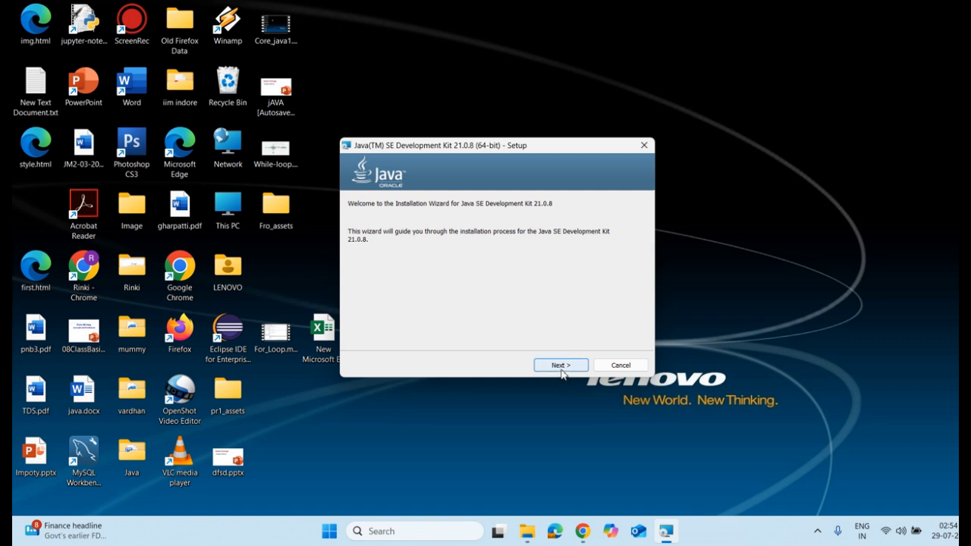
- Accept the welcome page and default C:\Program Files\Java\jdk-21\ folder to start installing
click(562, 364)
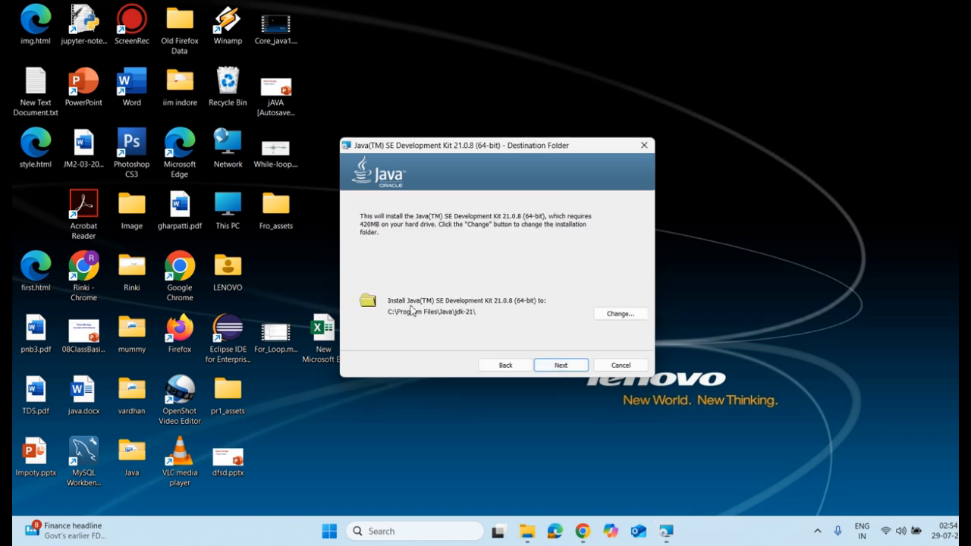
mouse_move(433, 331)
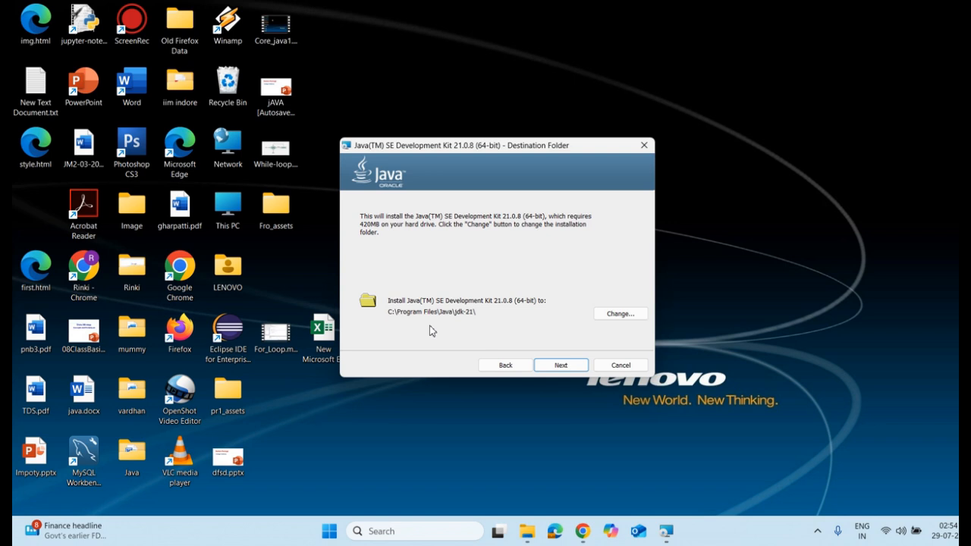
mouse_move(538, 357)
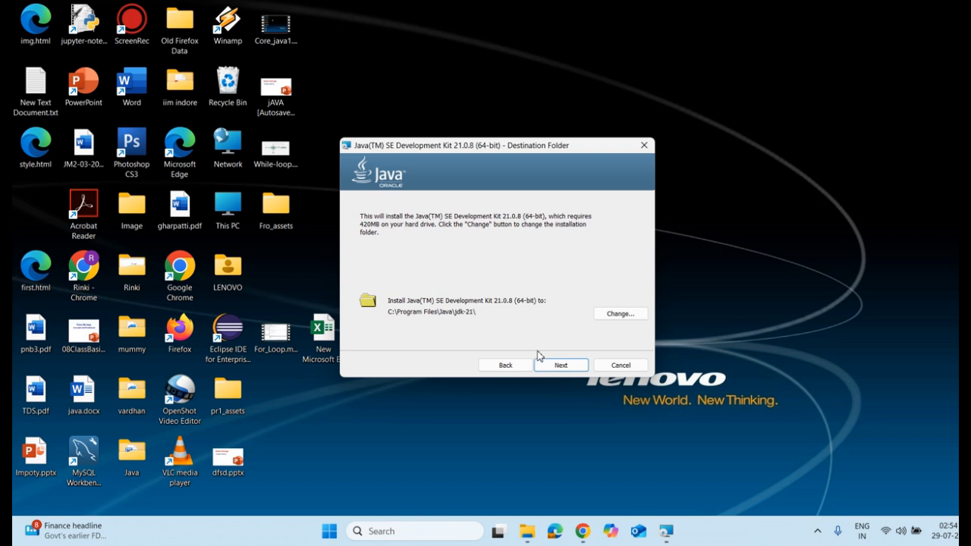
click(561, 364)
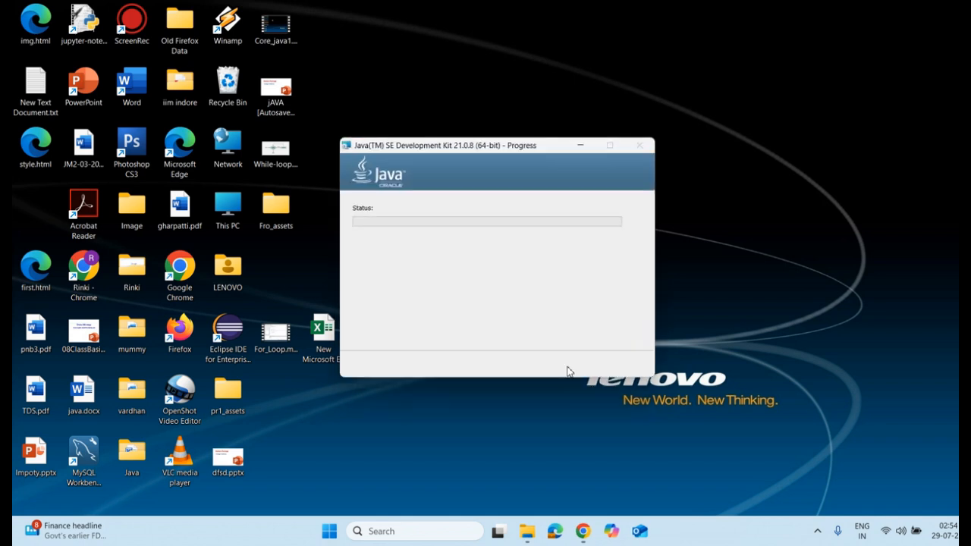
mouse_move(552, 397)
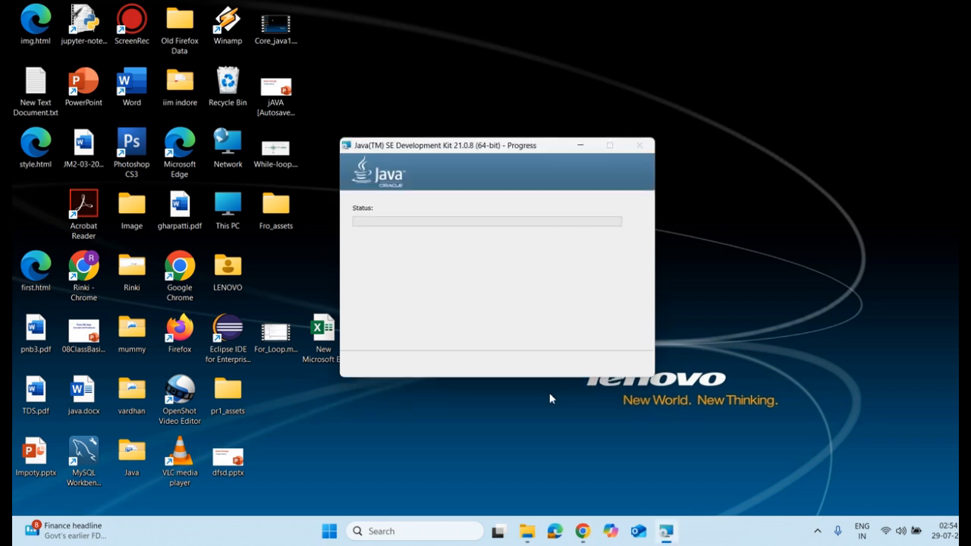
mouse_move(471, 222)
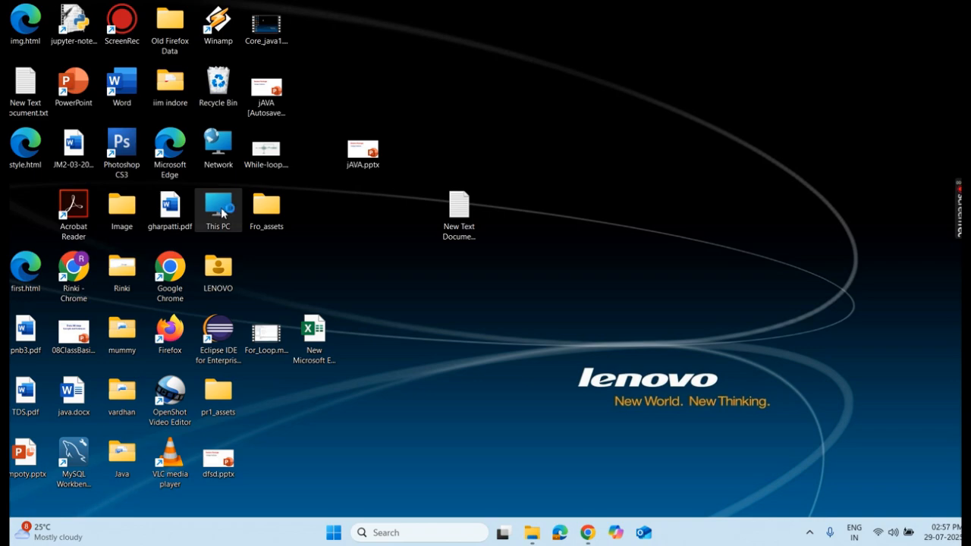
- Browse This PC into Local Disk (C:) and the Program Files (x86) folder
double_click(218, 204)
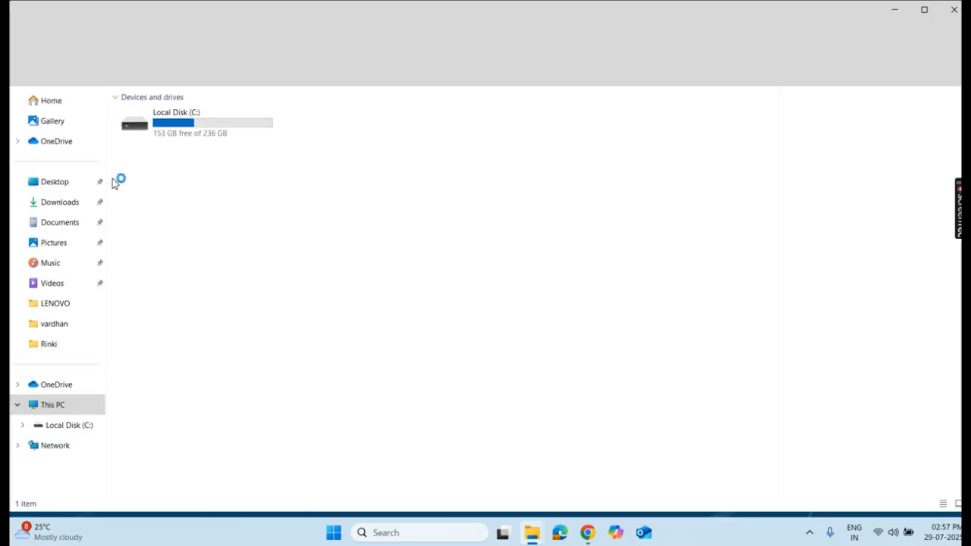
click(195, 123)
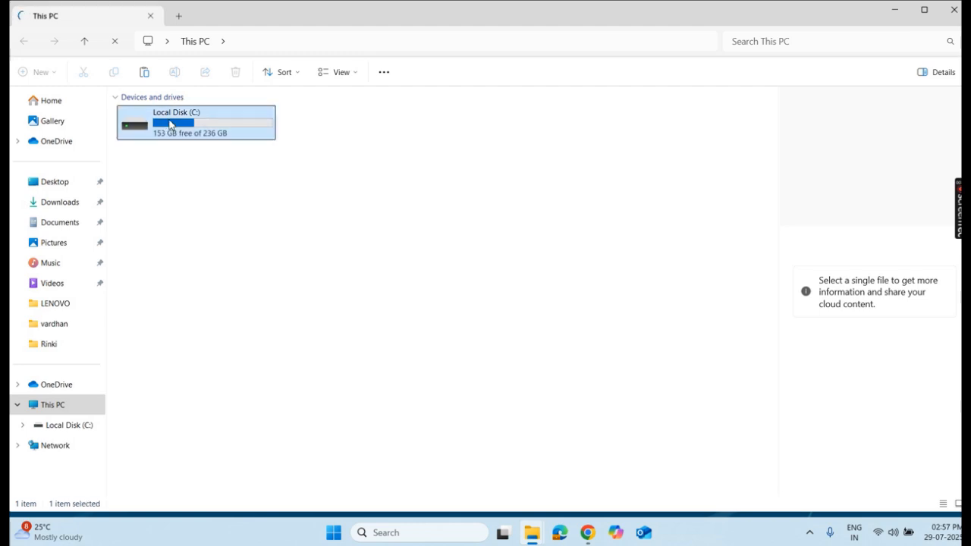
double_click(196, 121)
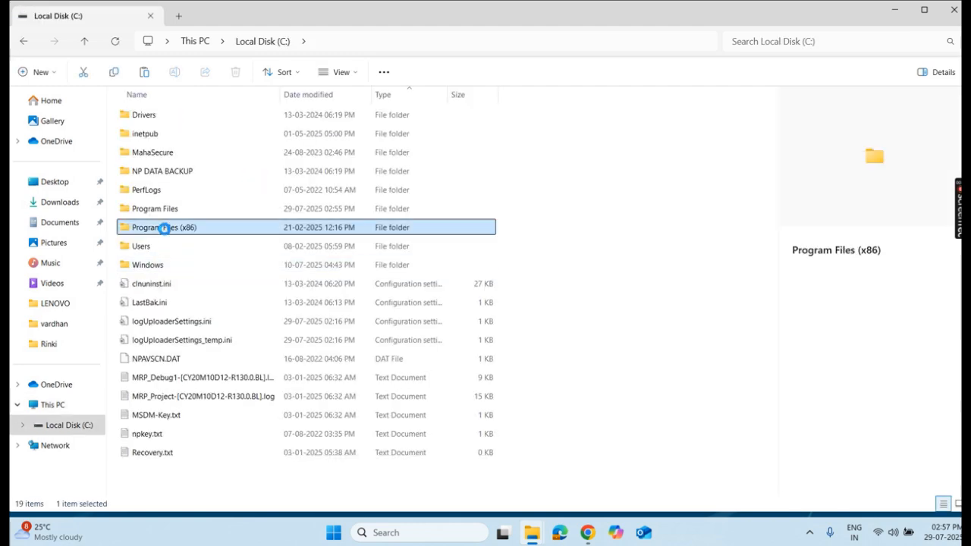
double_click(164, 228)
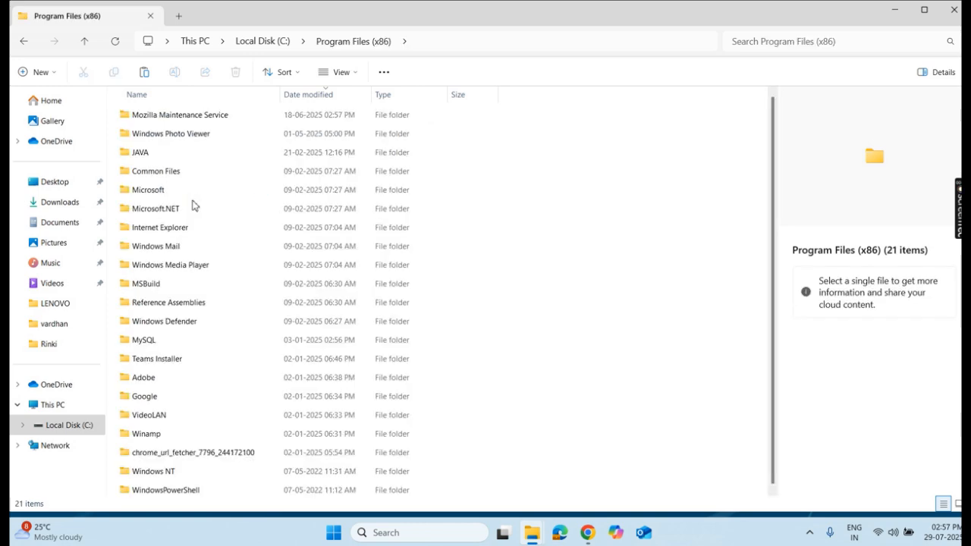
- Go into JAVA > jdk-21.0.6 and enter its bin folder
click(155, 208)
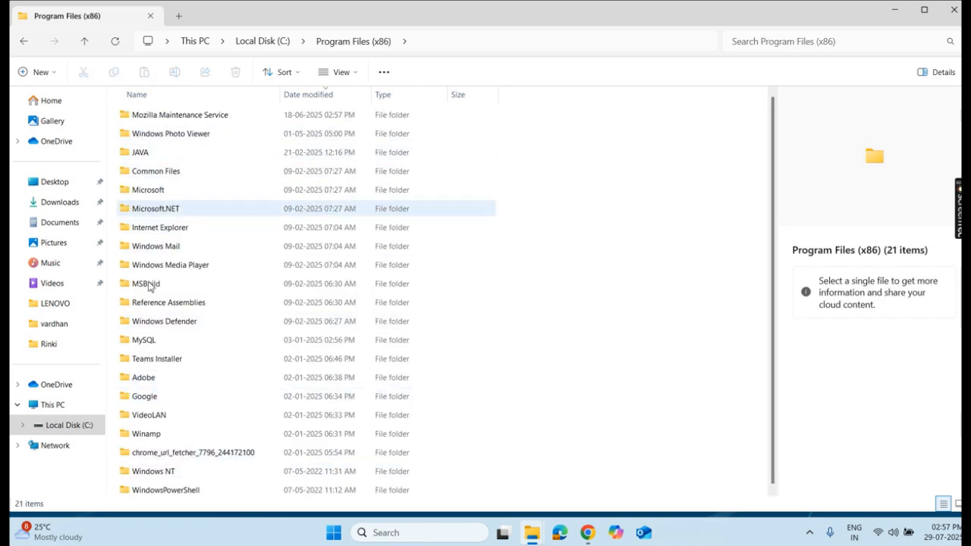
click(148, 188)
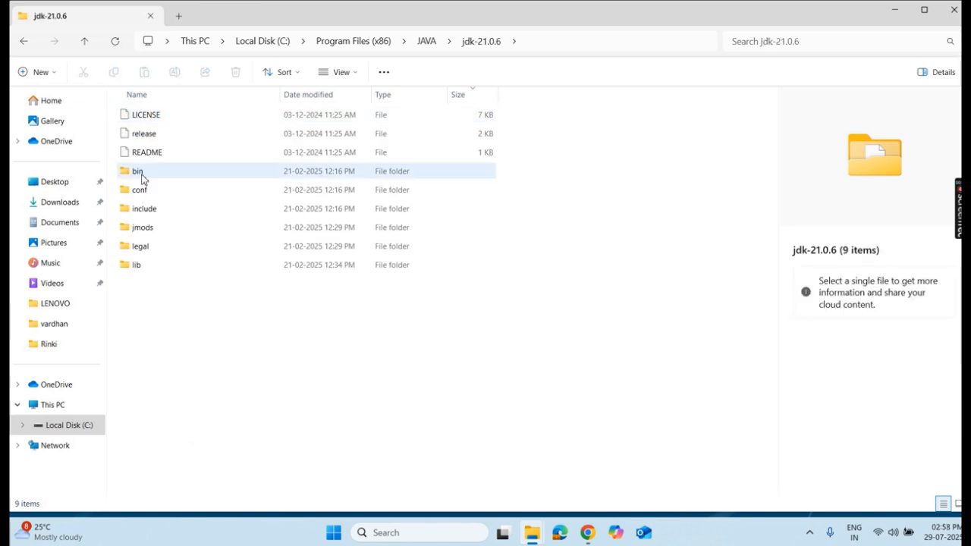
click(137, 170)
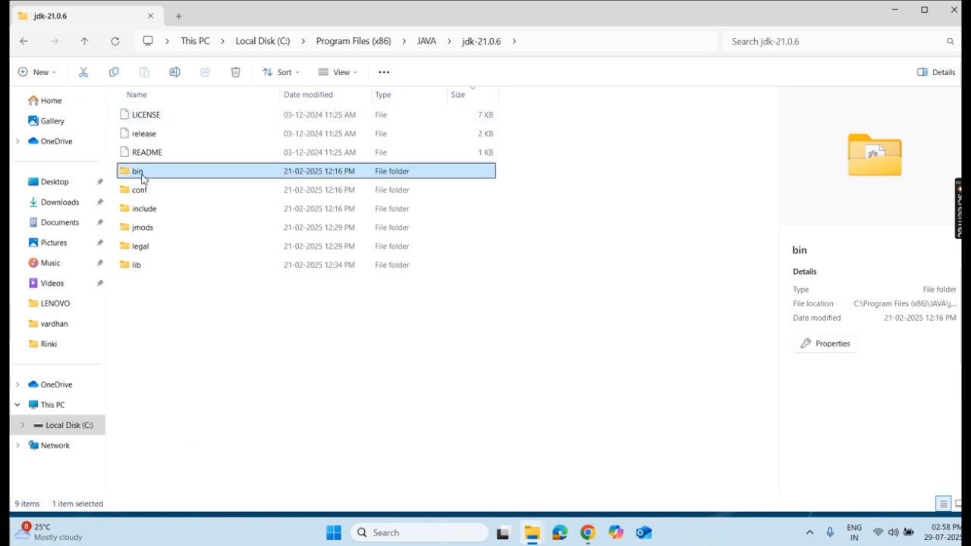
mouse_move(185, 170)
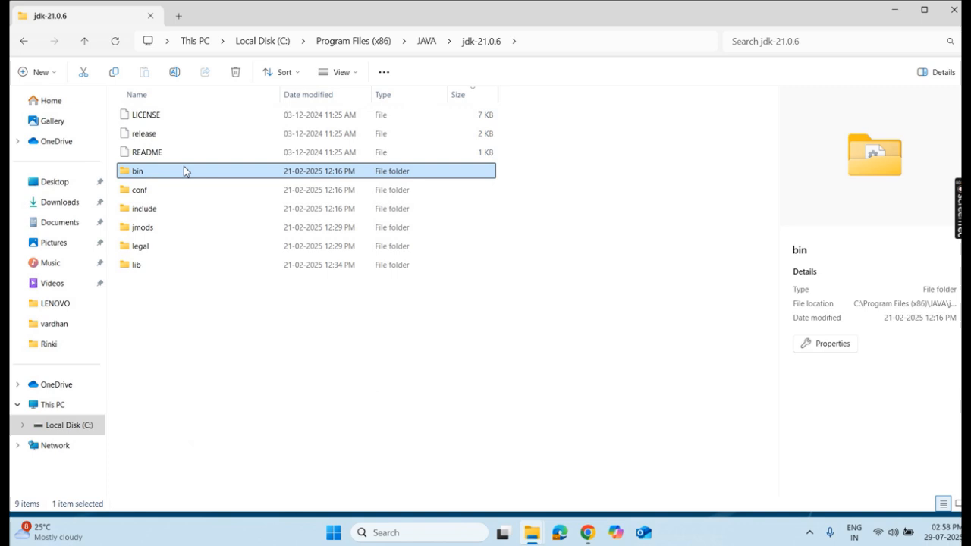
double_click(136, 170)
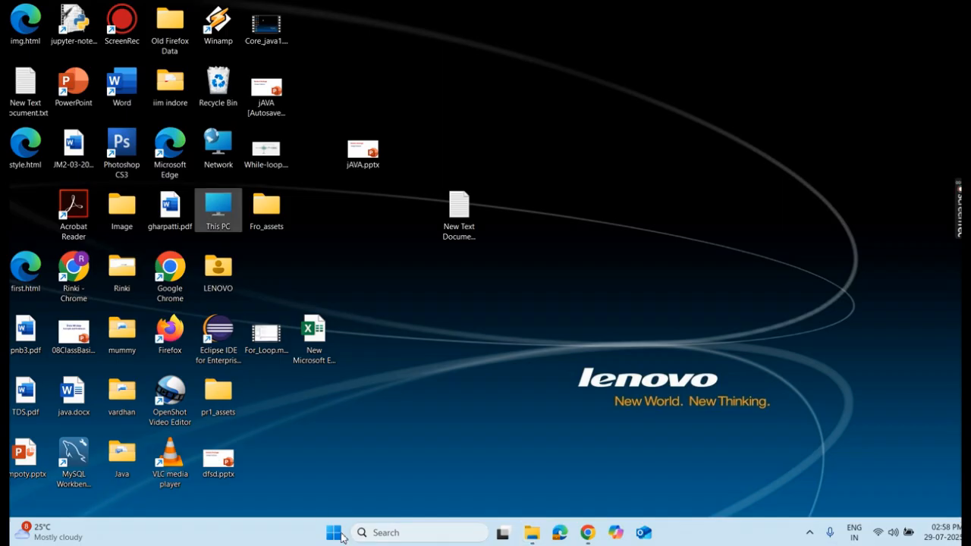
- Search Start for 'environment v' and choose Edit the system environment variables
click(334, 531)
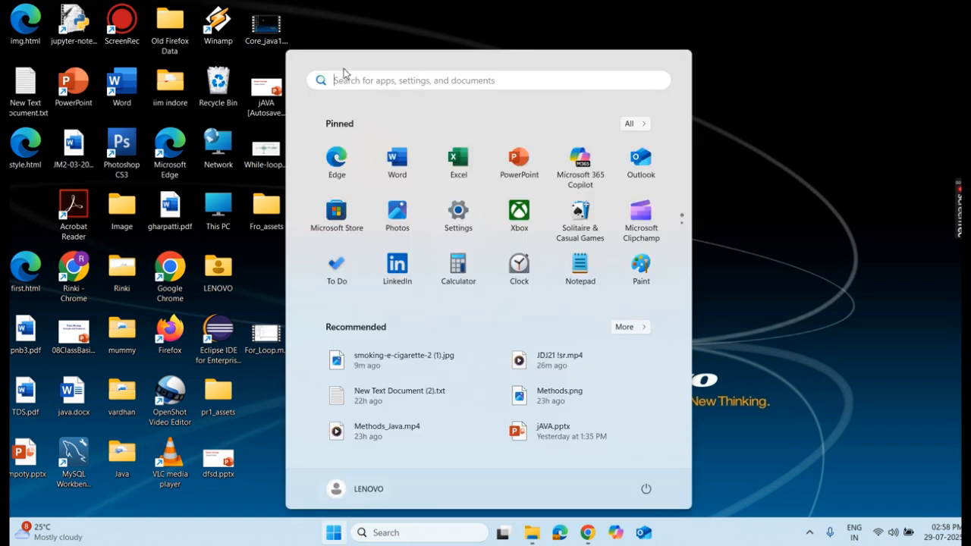
text(e)
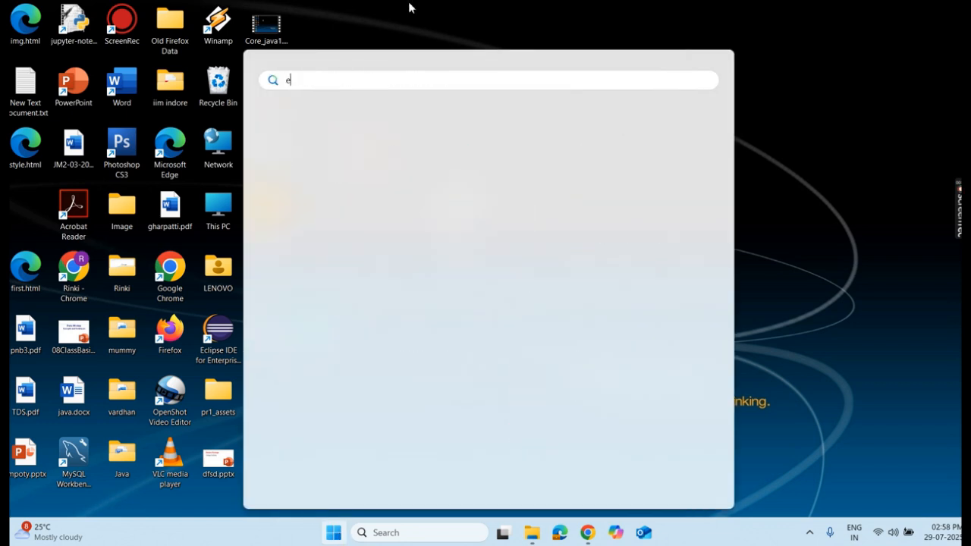
text(nvir)
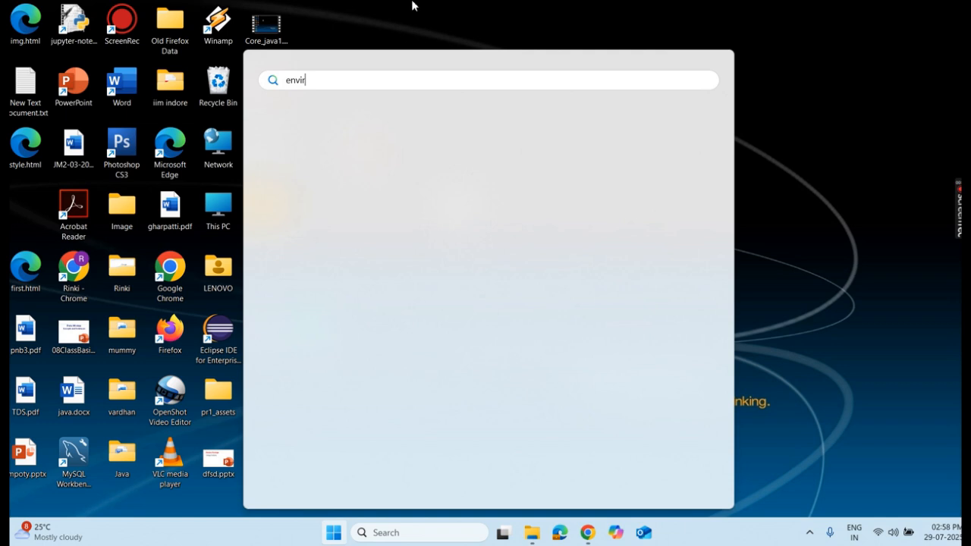
text(onment)
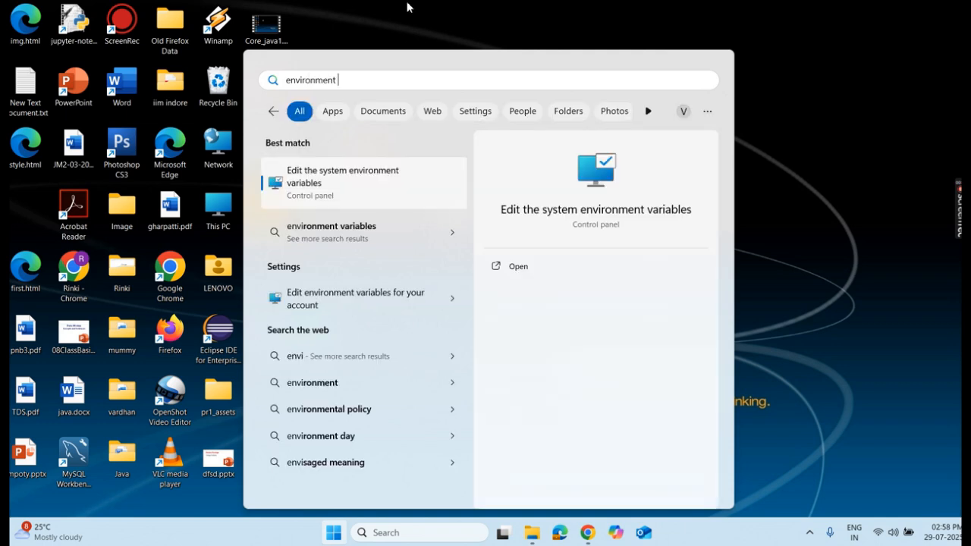
text(v)
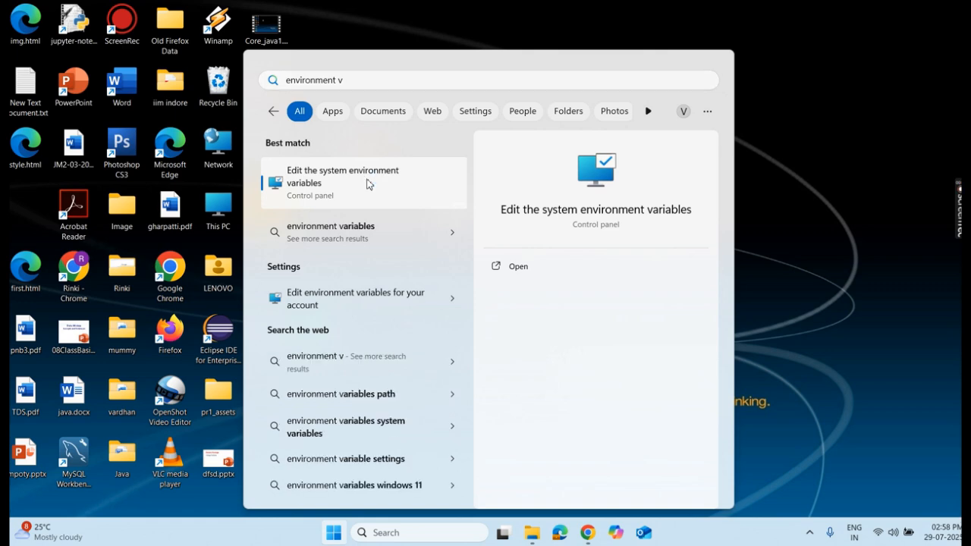
click(343, 176)
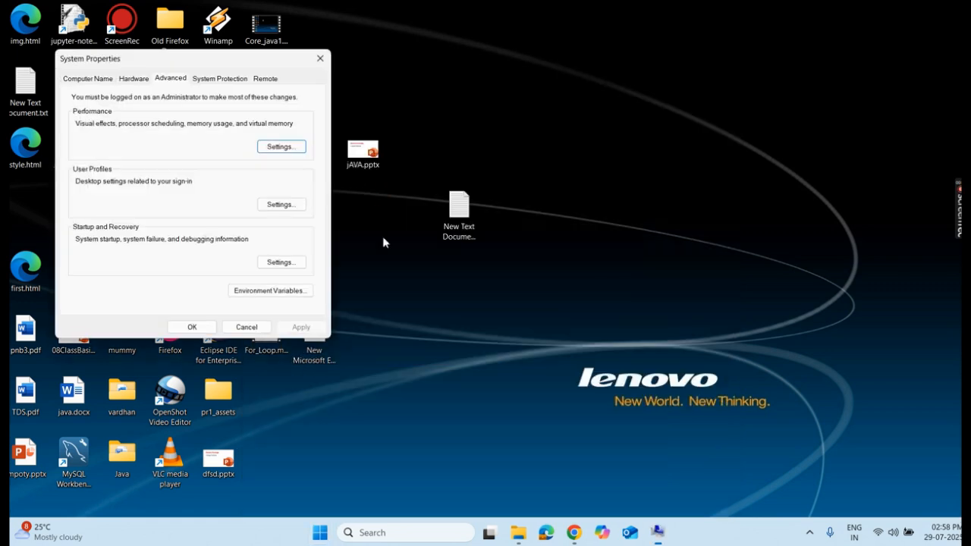
- Create user variable Java with value C:\Program Files (x86)\JAVA\jdk-21.0.6\bin and save it
click(270, 291)
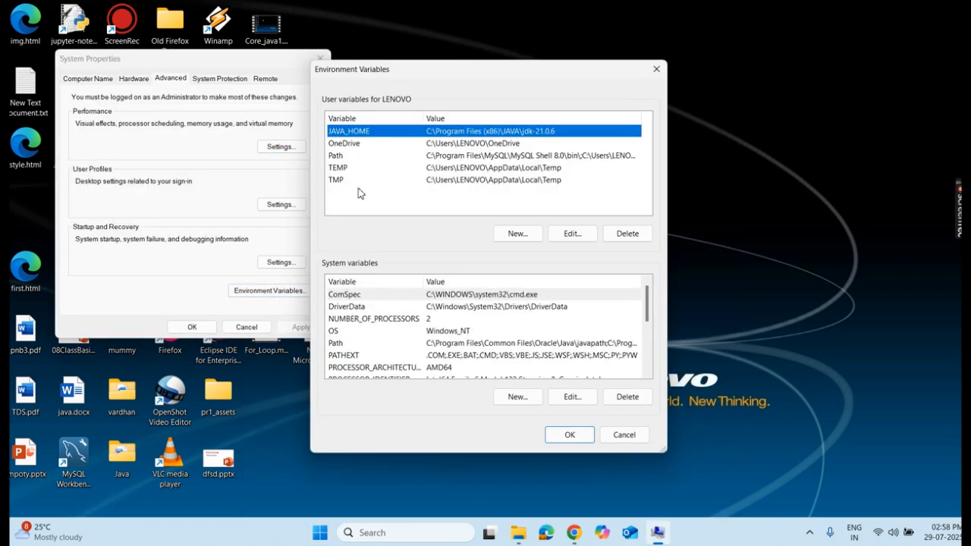
click(335, 155)
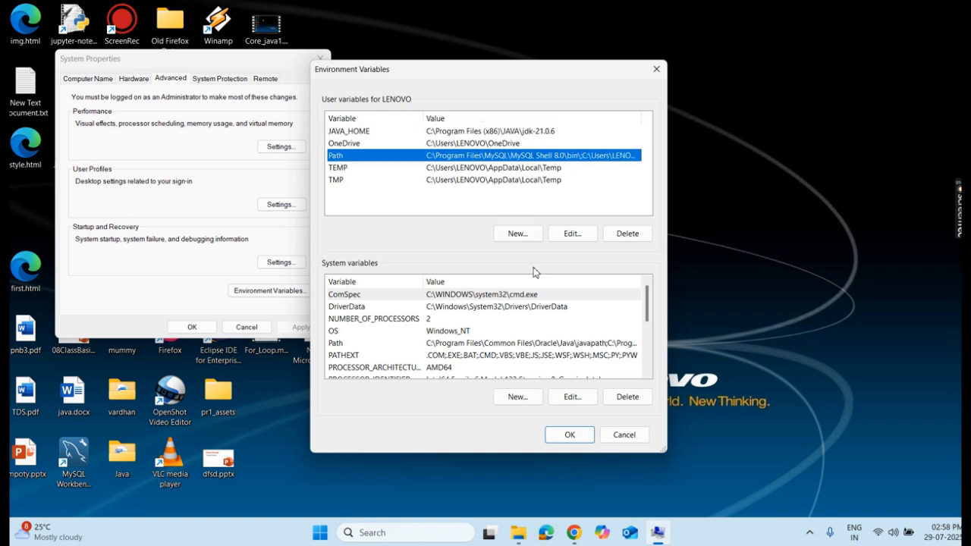
click(517, 234)
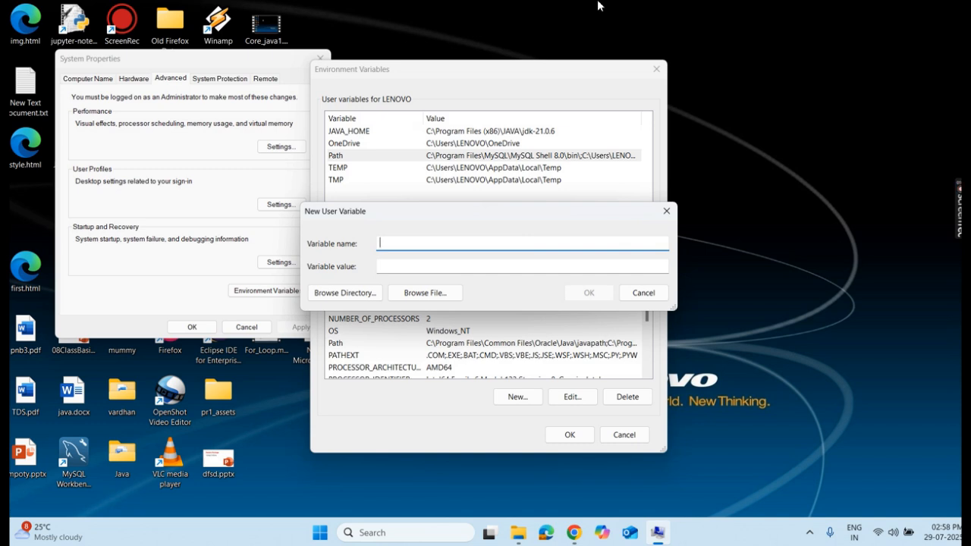
text(Java)
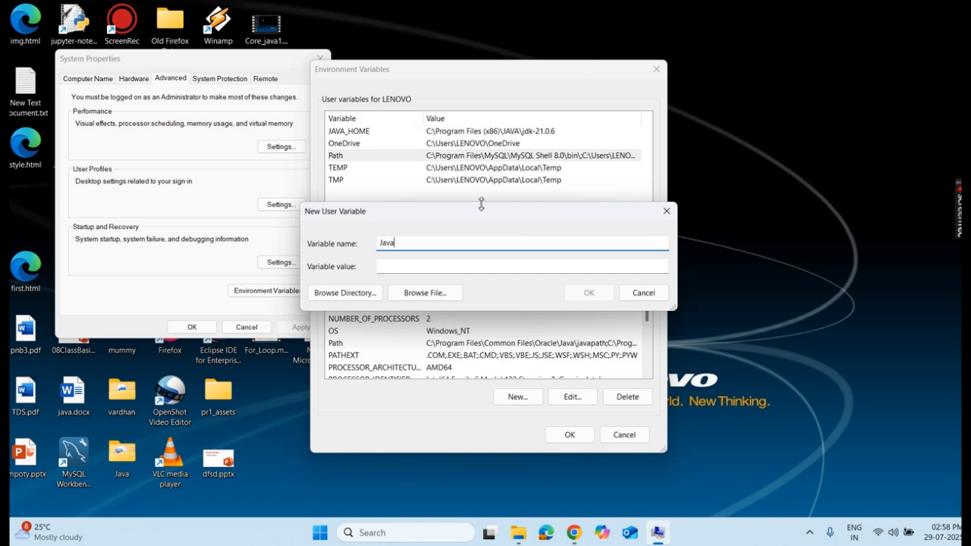
text(C:\Program Files (x86)\JAVA\jdk-21.0.6\bin)
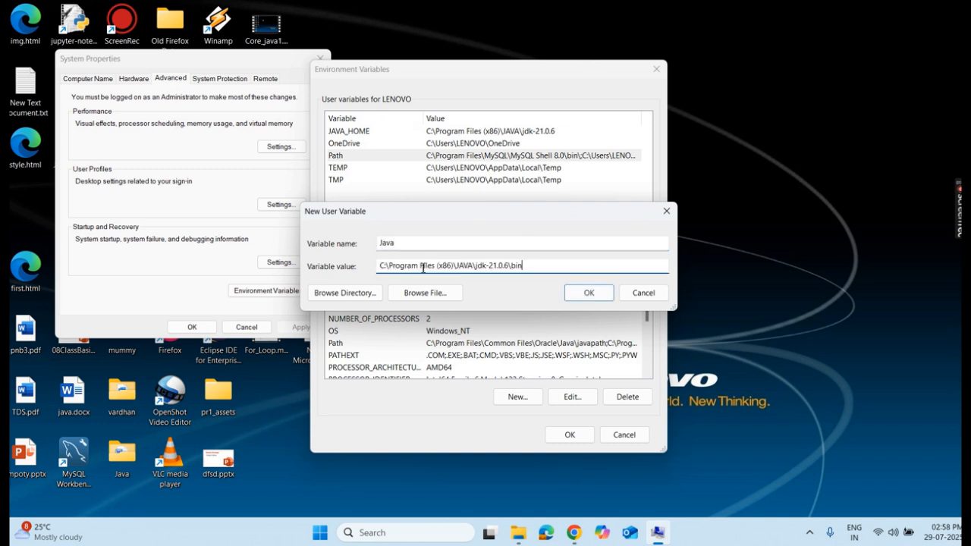
click(589, 293)
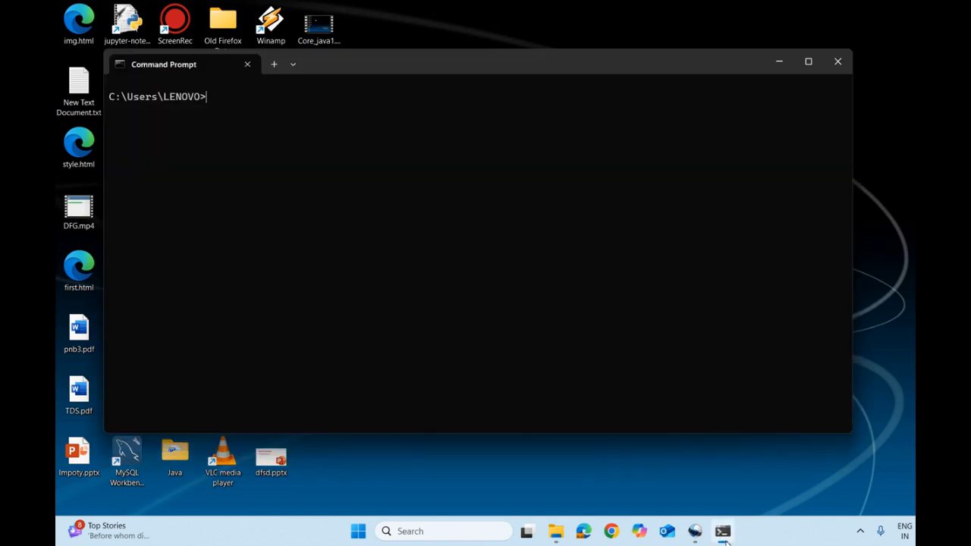
- Run java --version, confirming Java 21.0.8 LTS responds
text(j)
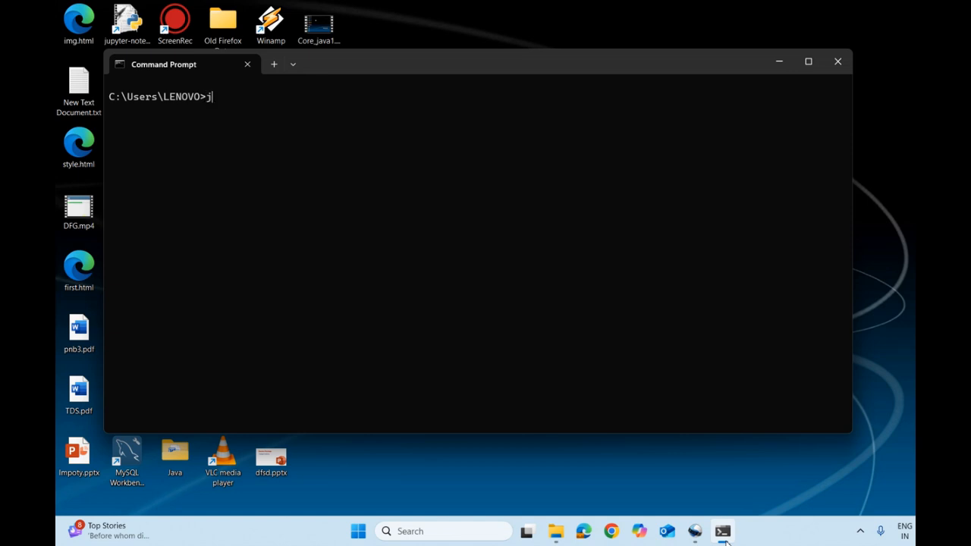
text(ava -)
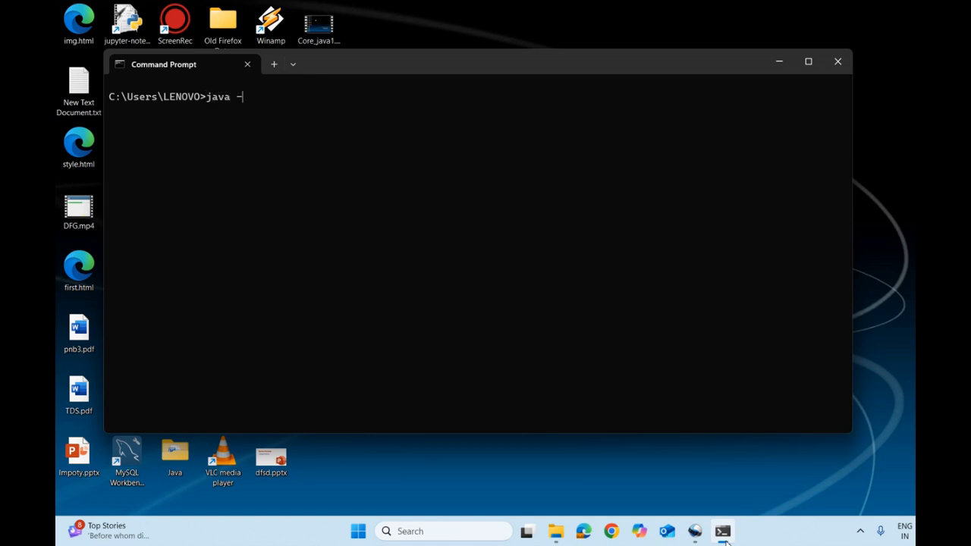
text(-version)
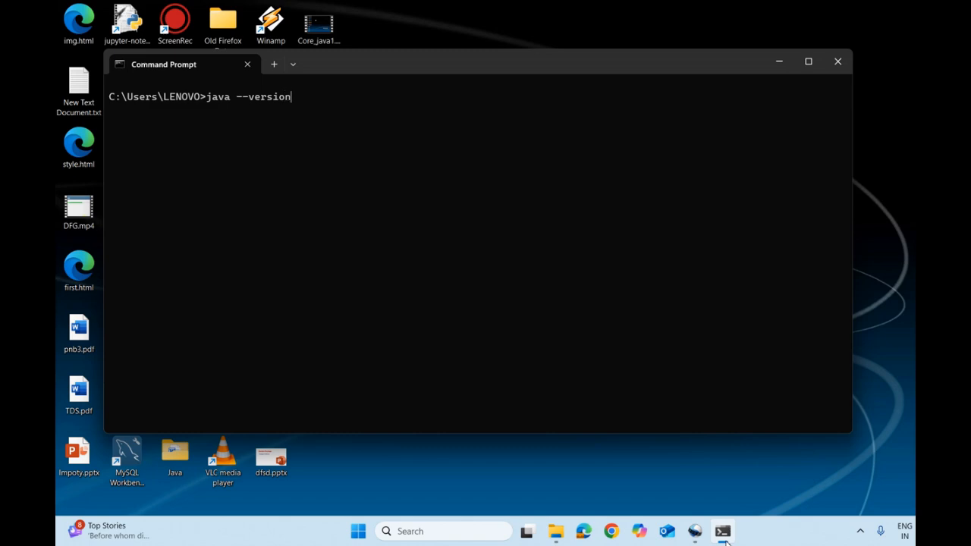
key(Return)
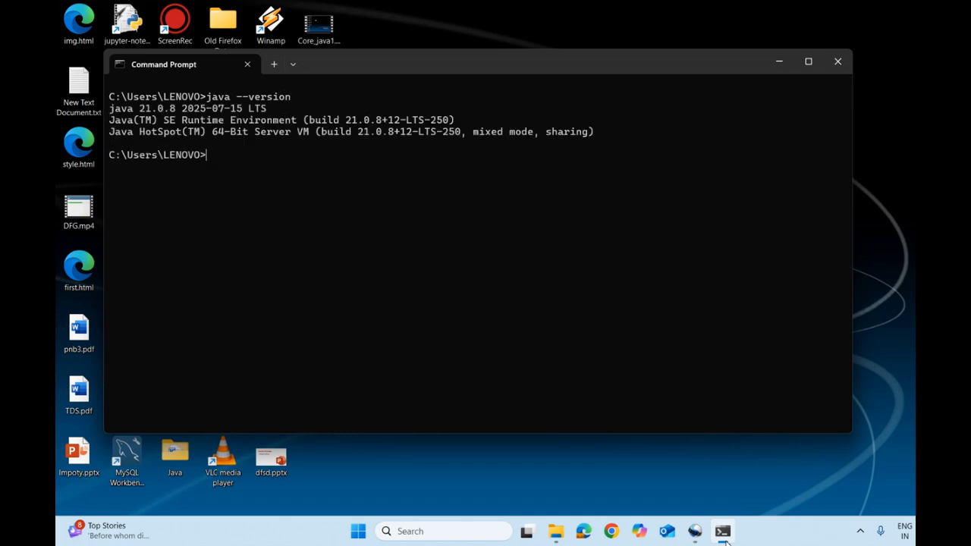